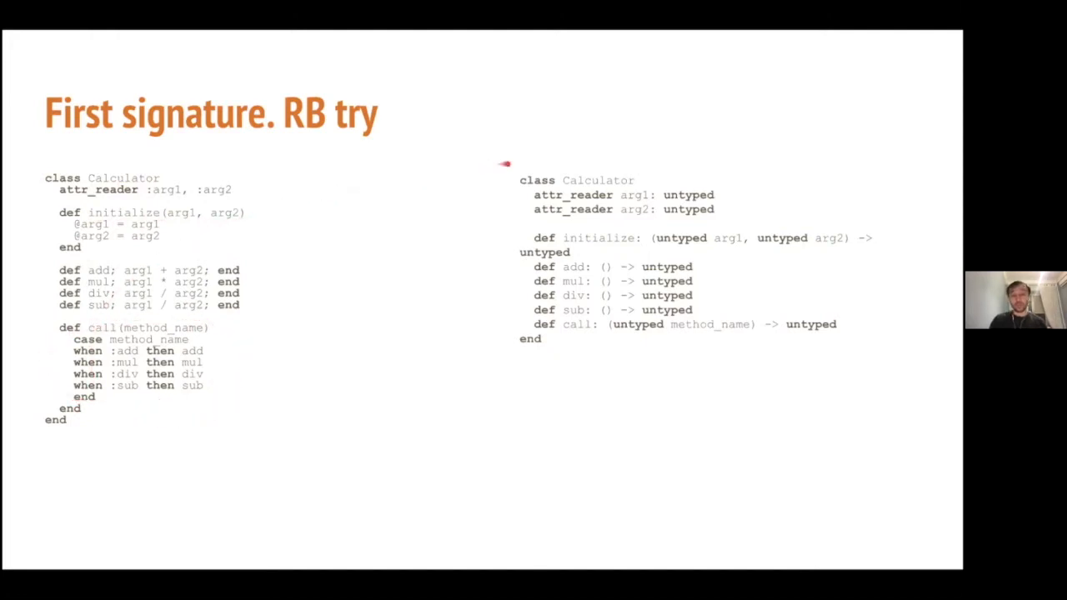
pyautogui.moveTo(837, 190)
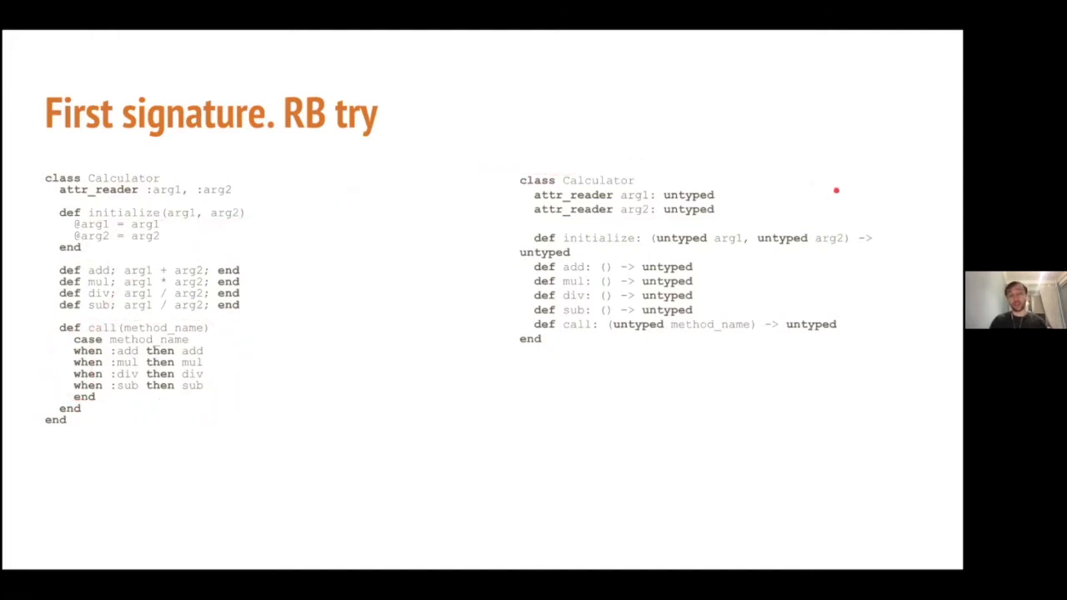
pyautogui.moveTo(513, 195)
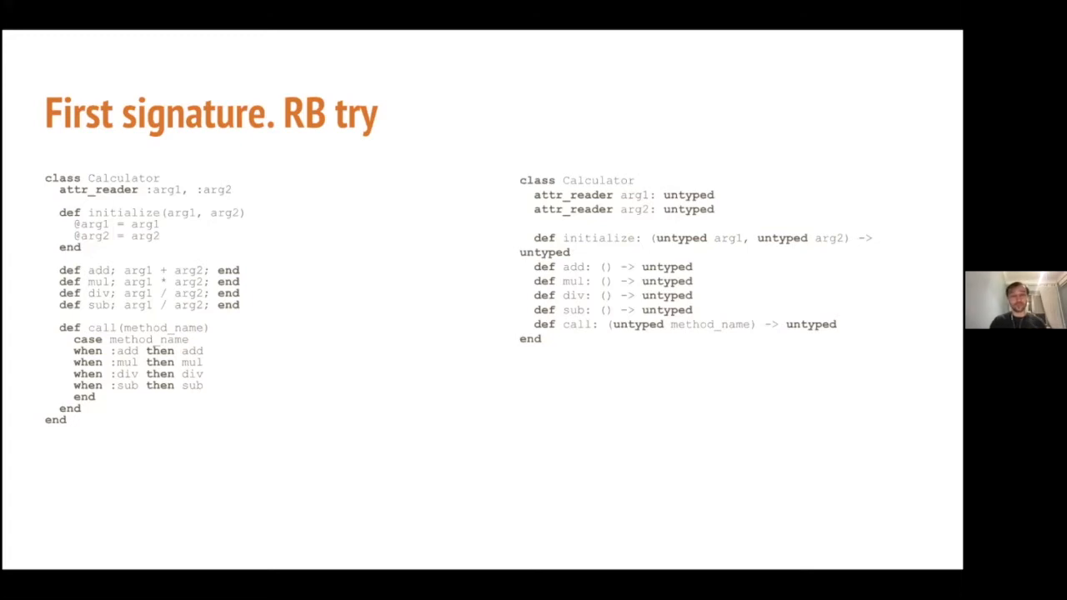
# Step: Advance to the 'First signature. Runtime try' slide listing arg1 and arg2 as untyped methods
pyautogui.press('Right')
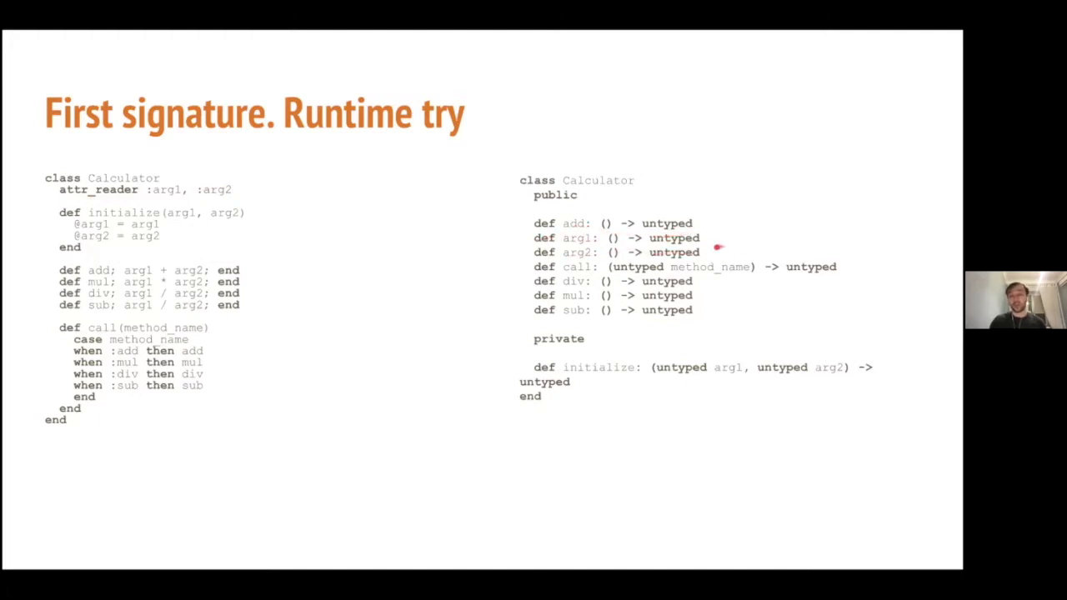
pyautogui.moveTo(715, 250)
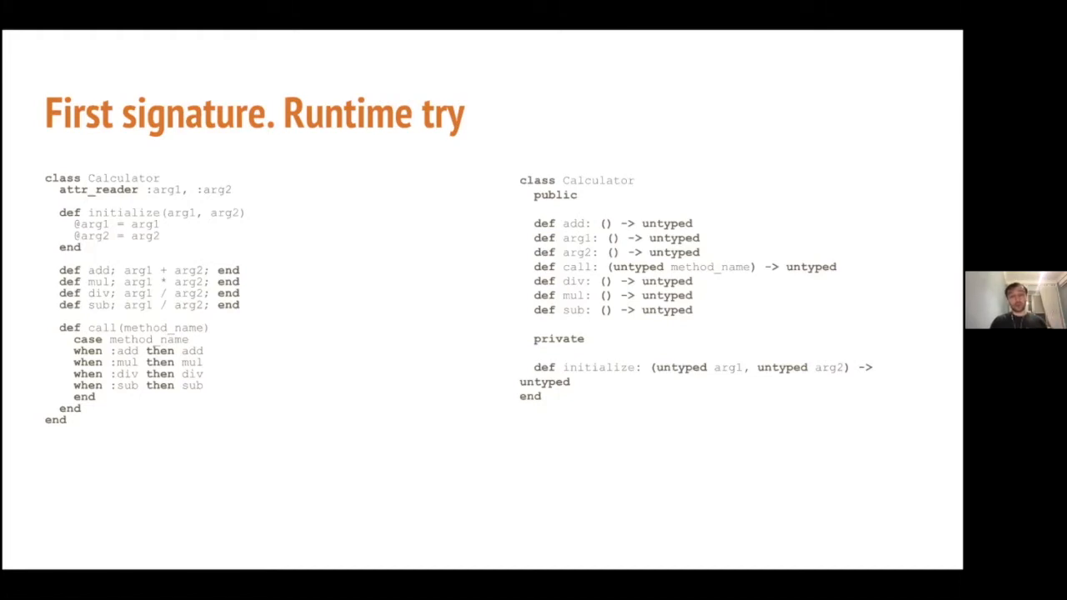
# Step: Advance to the 'Migration from Sorbet signatures' slide mapping a Sorbet foo to RBS
pyautogui.press('right')
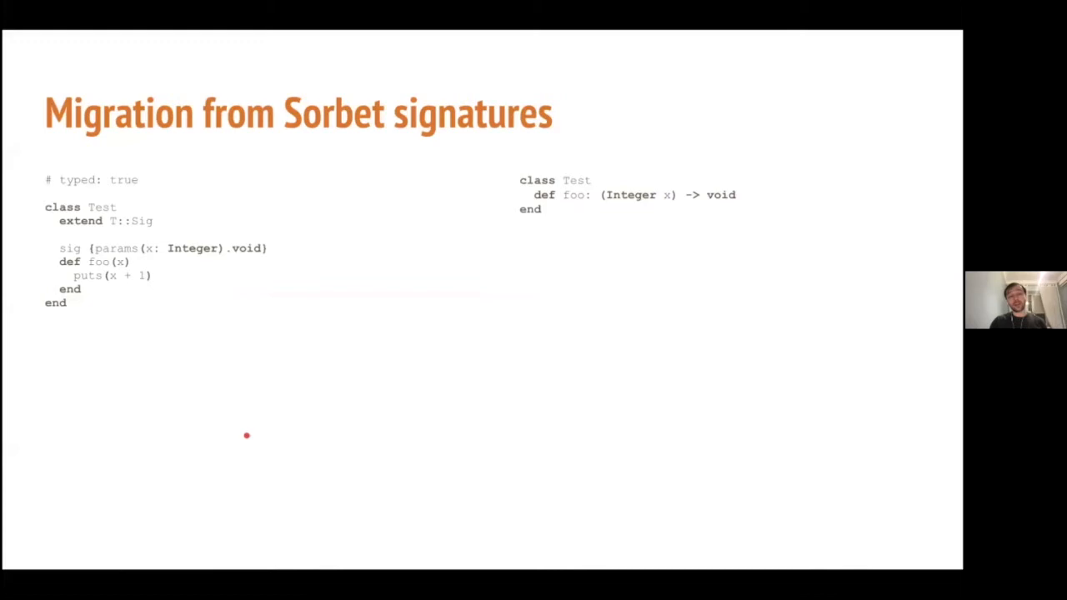
pyautogui.moveTo(50, 337)
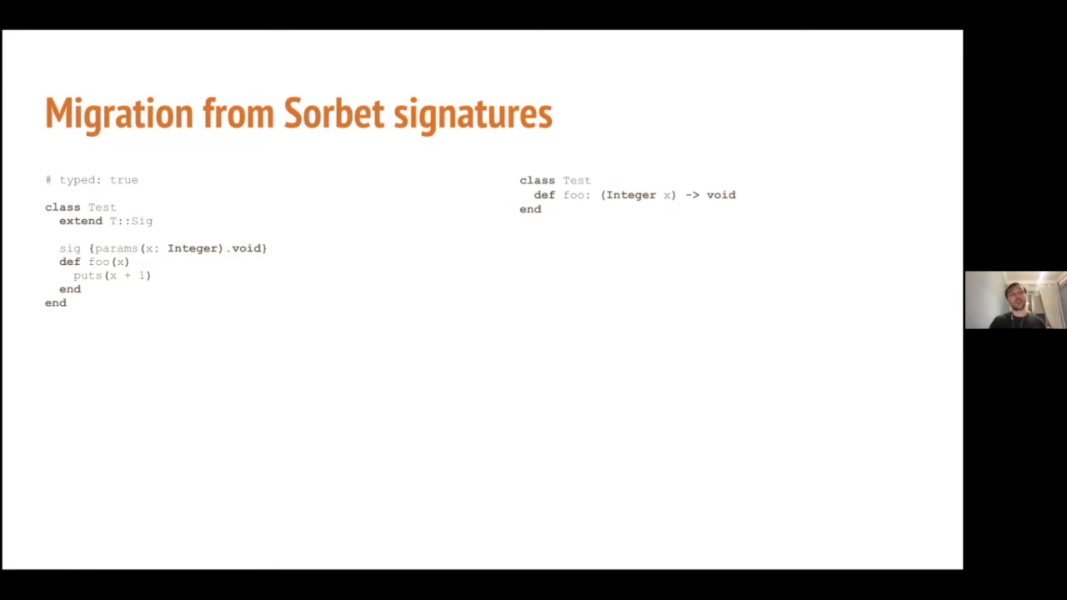
pyautogui.press('Right')
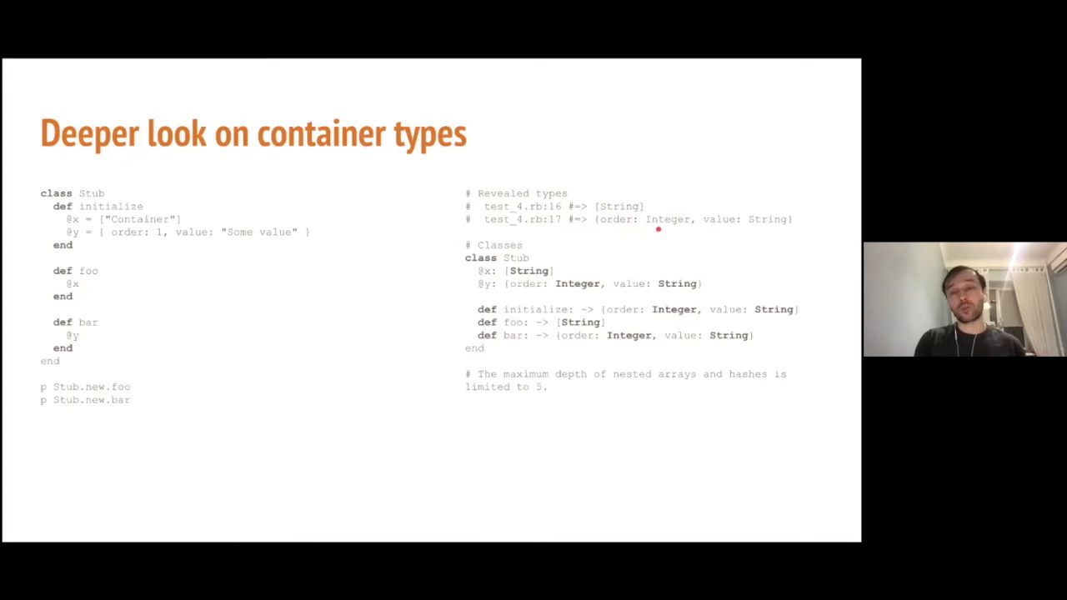
pyautogui.moveTo(787, 226)
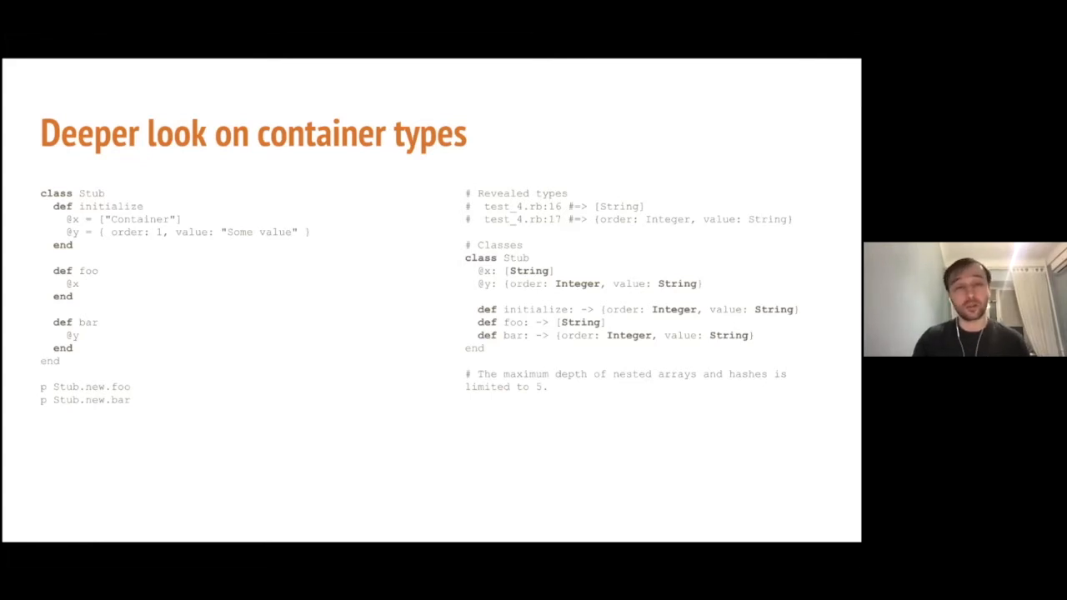
pyautogui.press('Right')
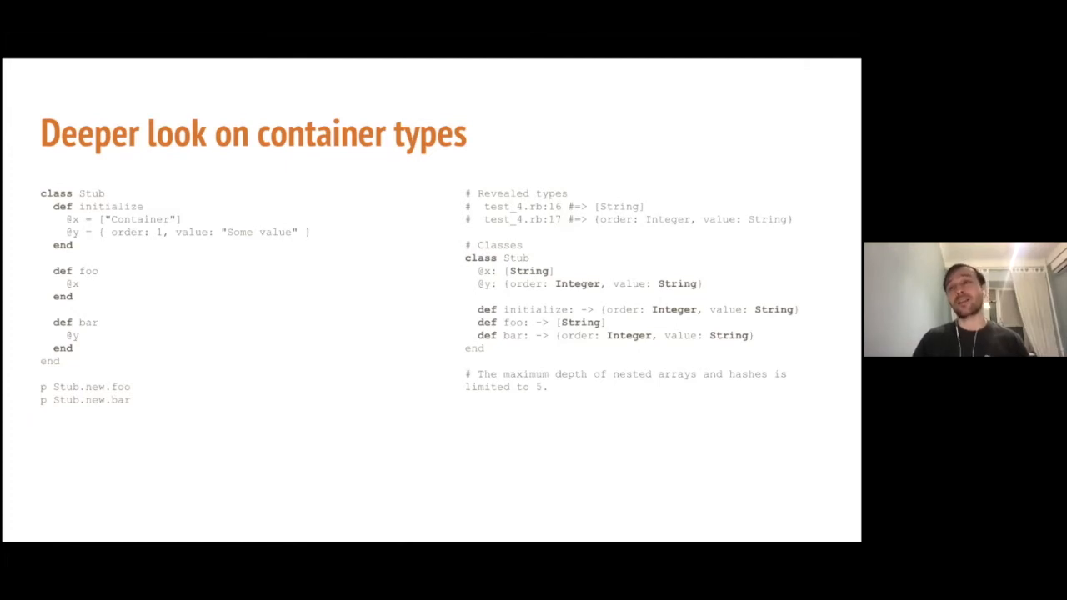
pyautogui.press('Right')
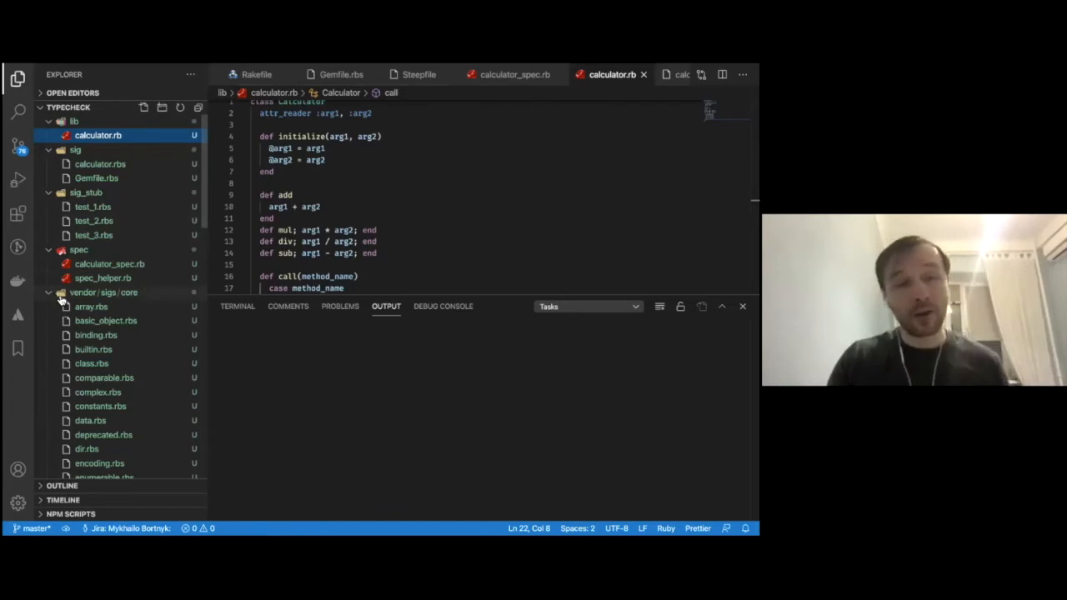
pyautogui.moveTo(120, 335)
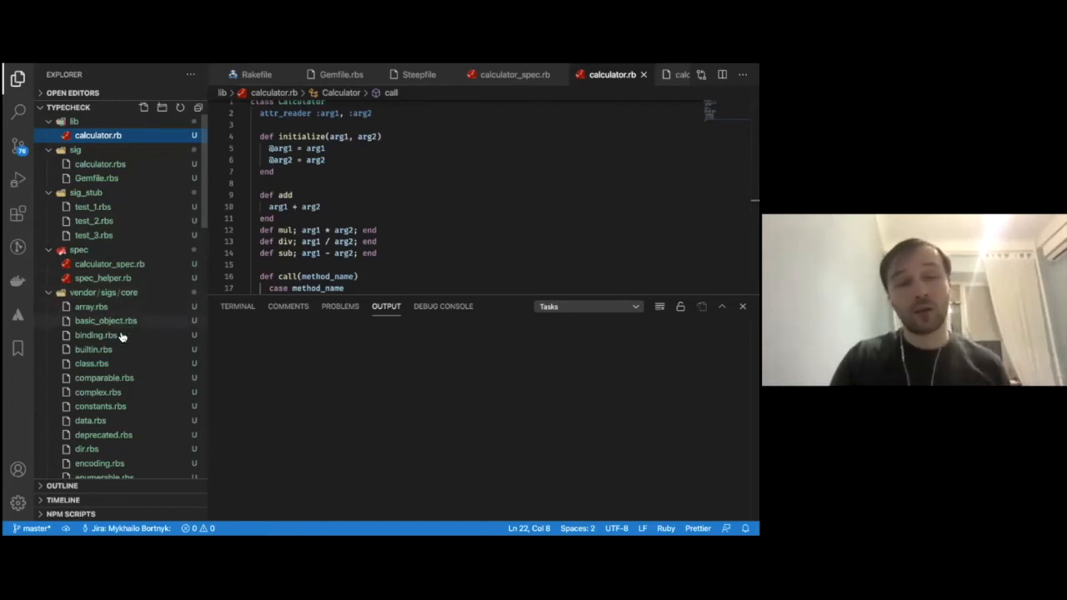
pyautogui.scroll(-3)
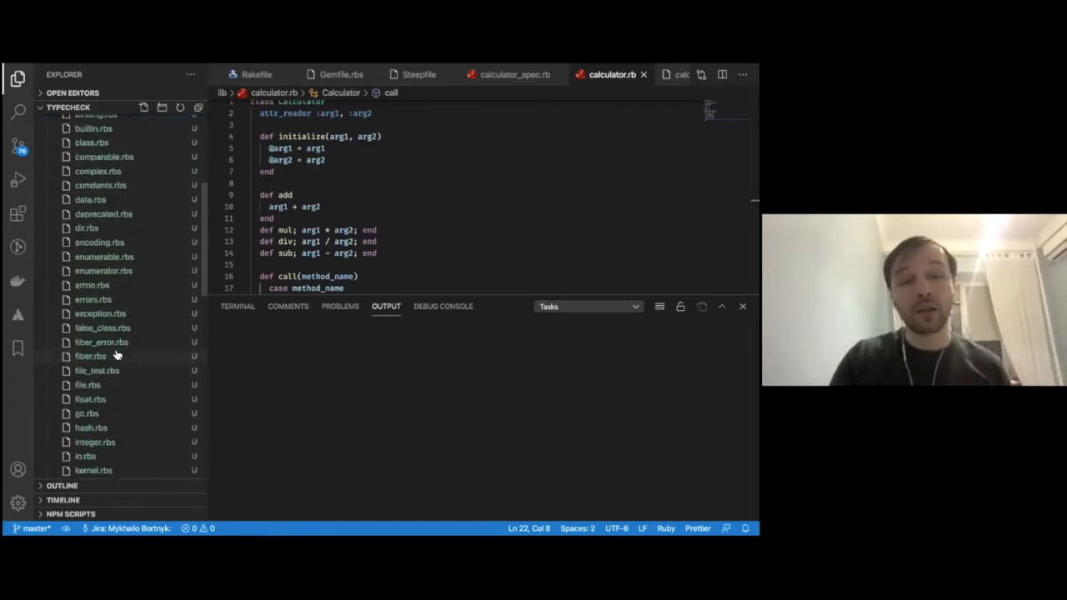
pyautogui.scroll(-3)
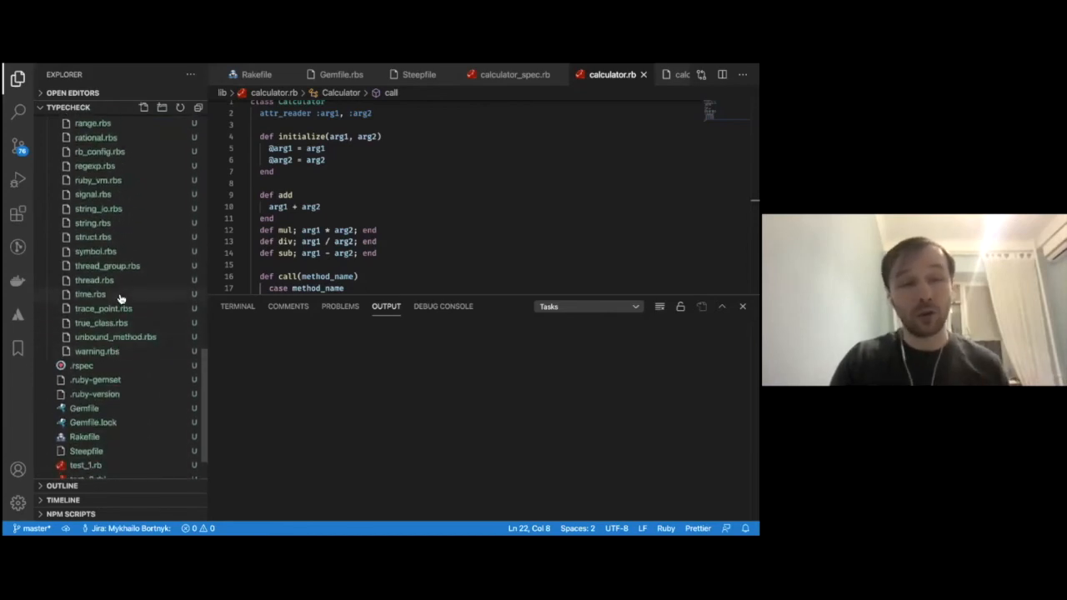
pyautogui.moveTo(117, 325)
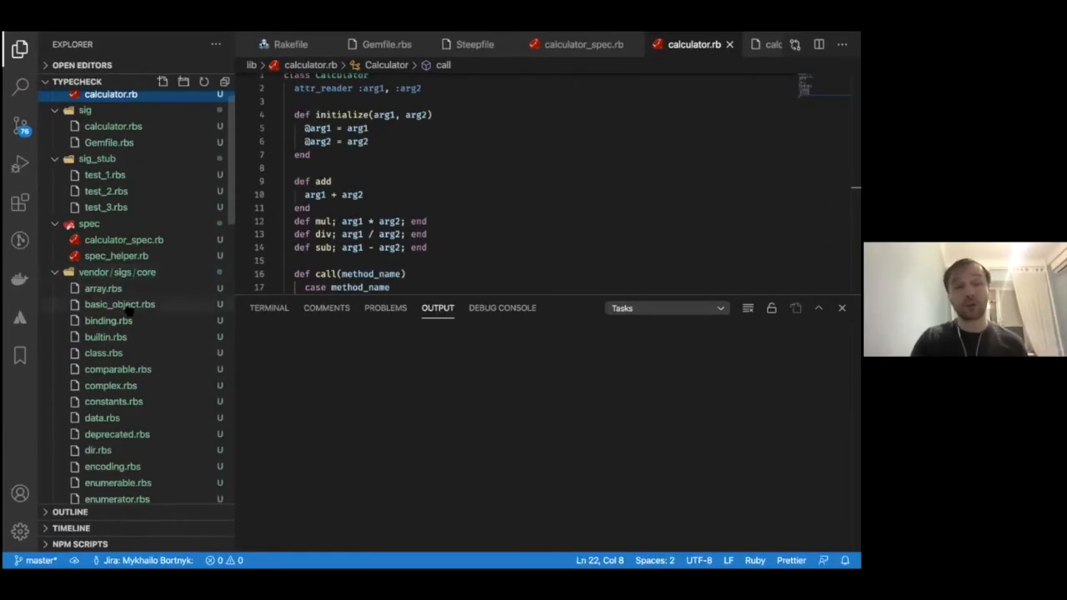
pyautogui.scroll(-3)
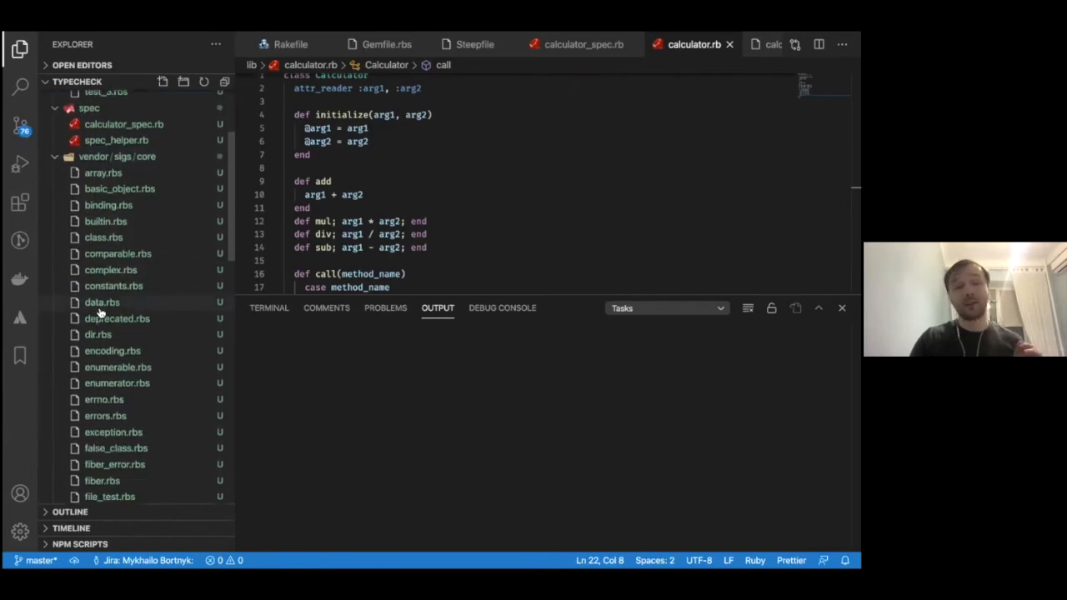
pyautogui.scroll(-3)
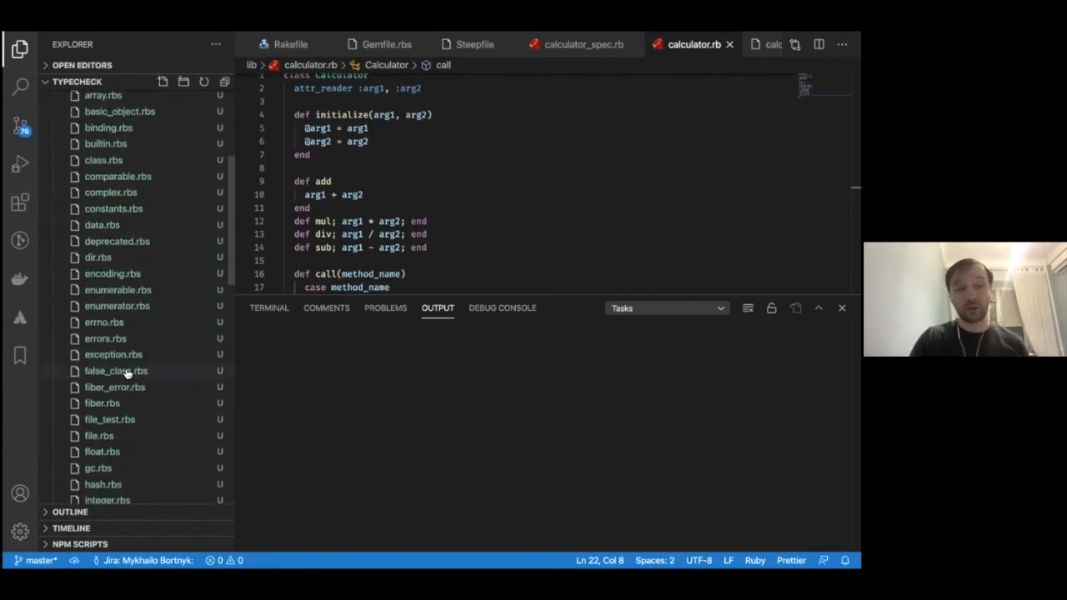
# Step: View the vendored core false_class.rbs signatures for FalseClass
pyautogui.click(117, 370)
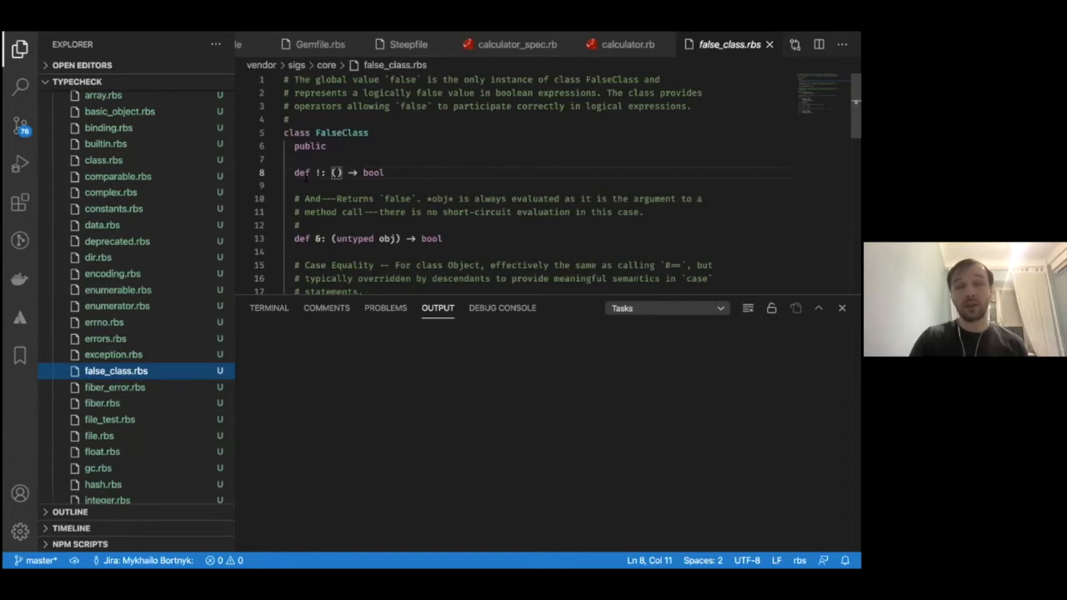
pyautogui.scroll(-3)
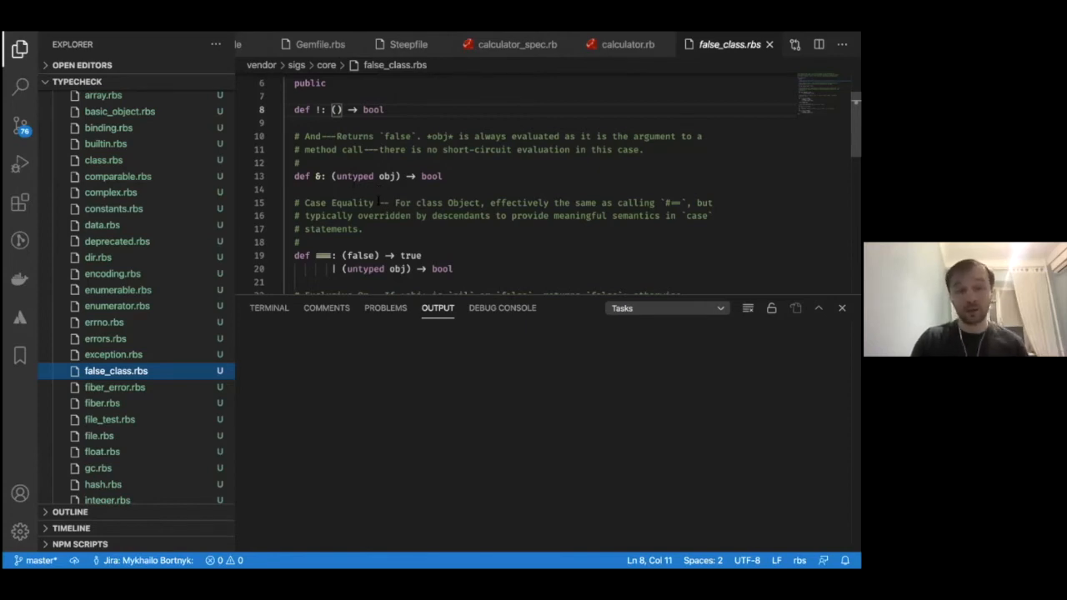
pyautogui.scroll(-3)
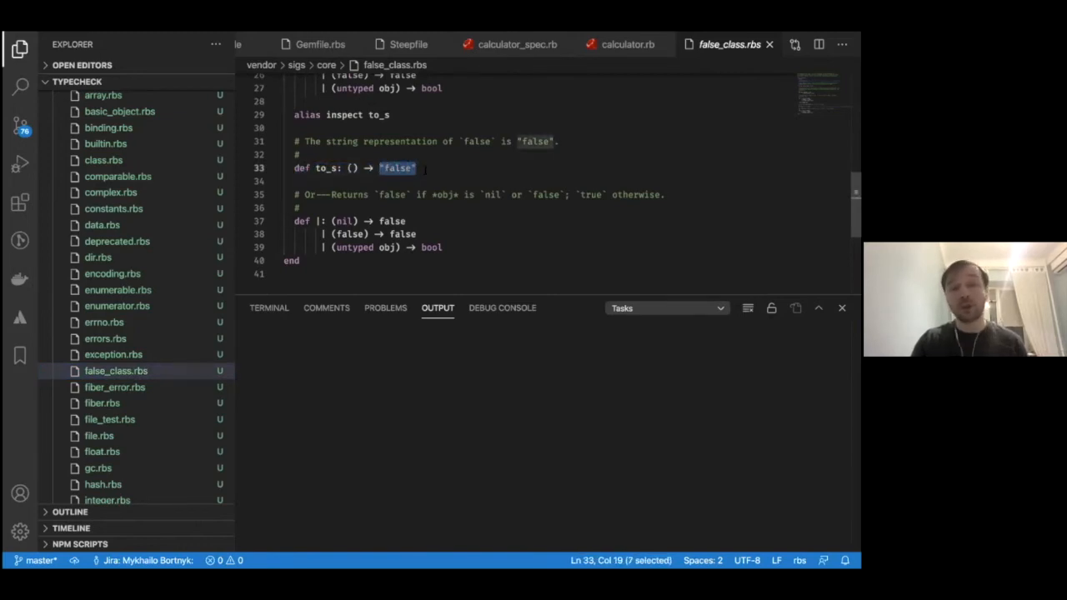
pyautogui.click(415, 167)
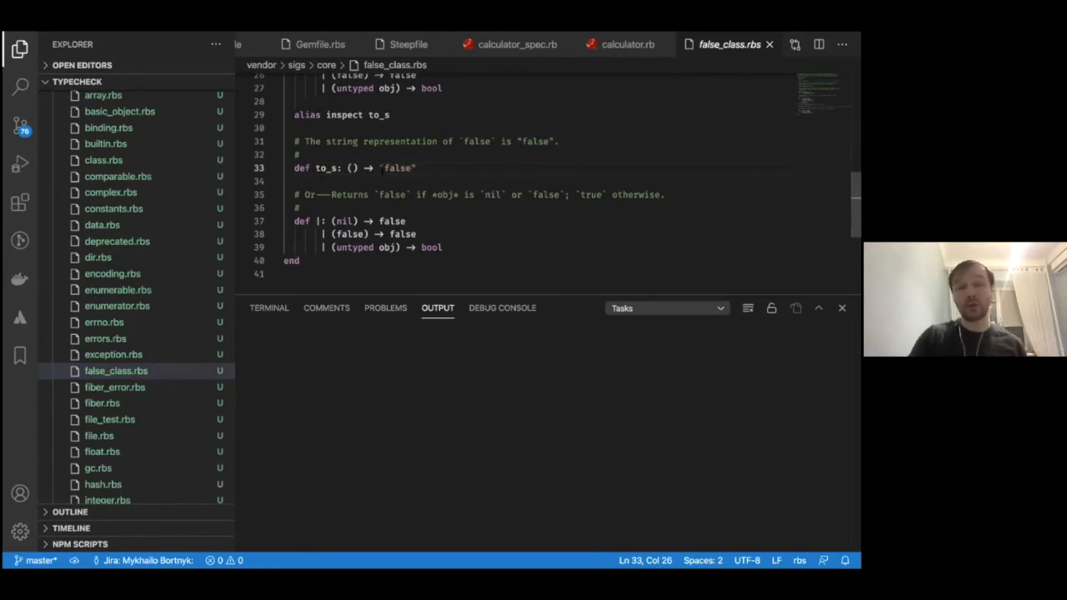
pyautogui.doubleClick(397, 167)
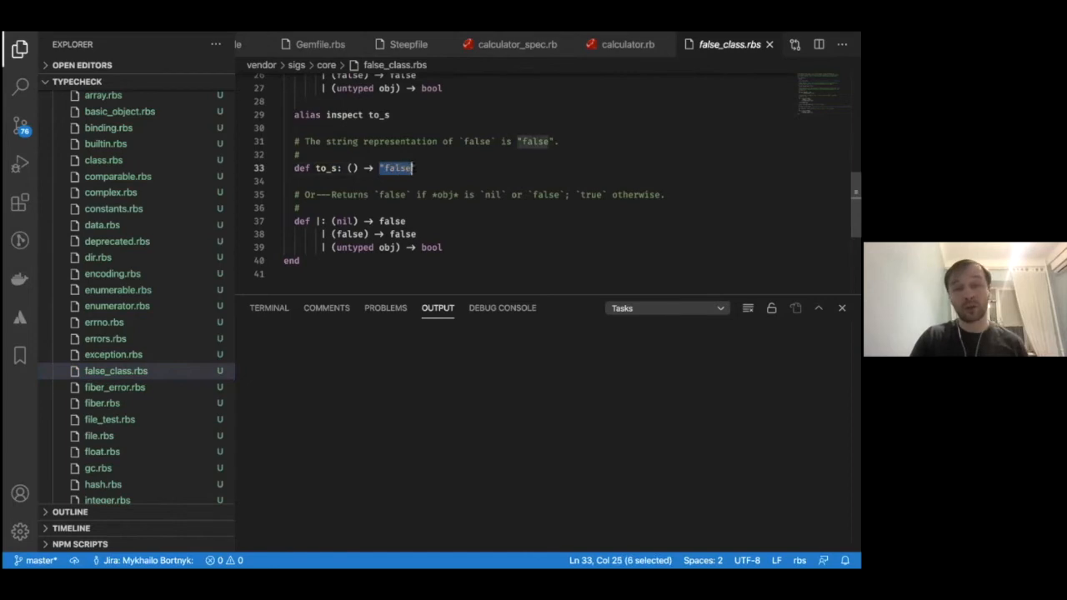
pyautogui.click(417, 167)
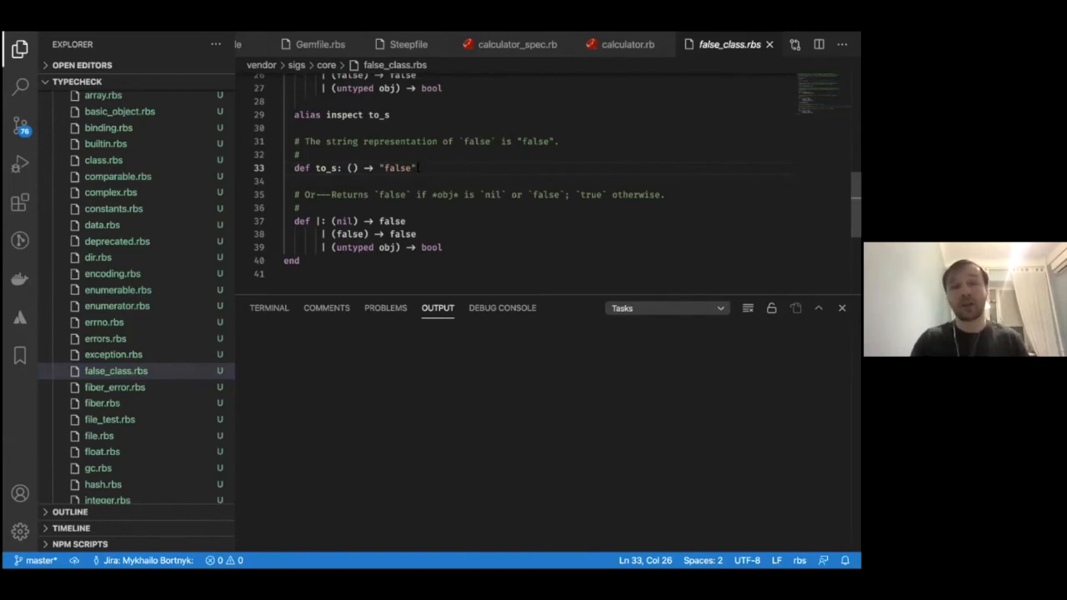
# Step: View spec/calculator_spec.rb with its add, multiply and divide examples
pyautogui.scroll(-3)
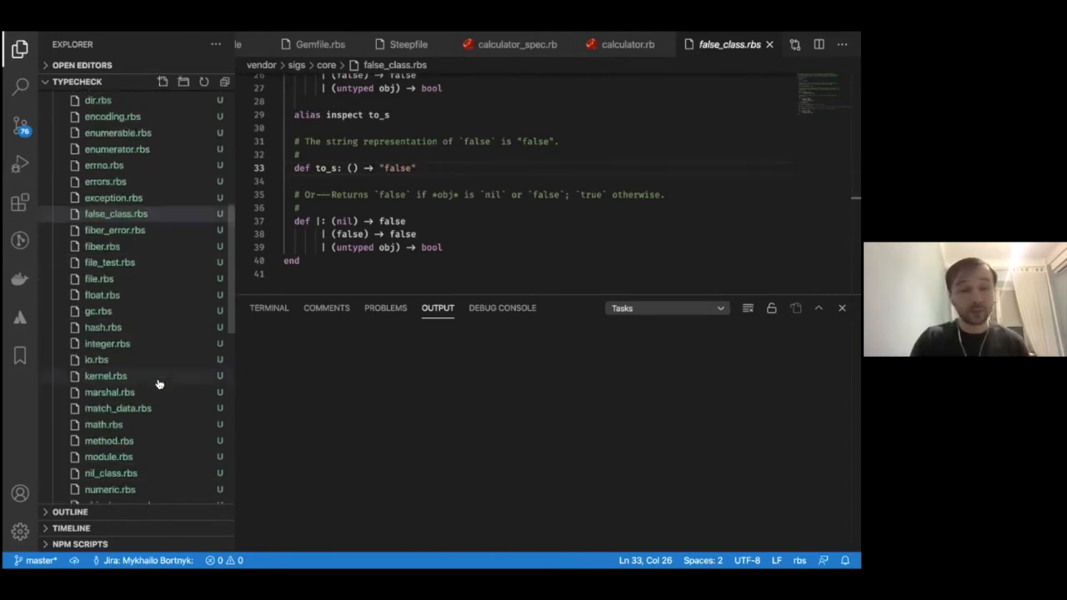
pyautogui.scroll(-3)
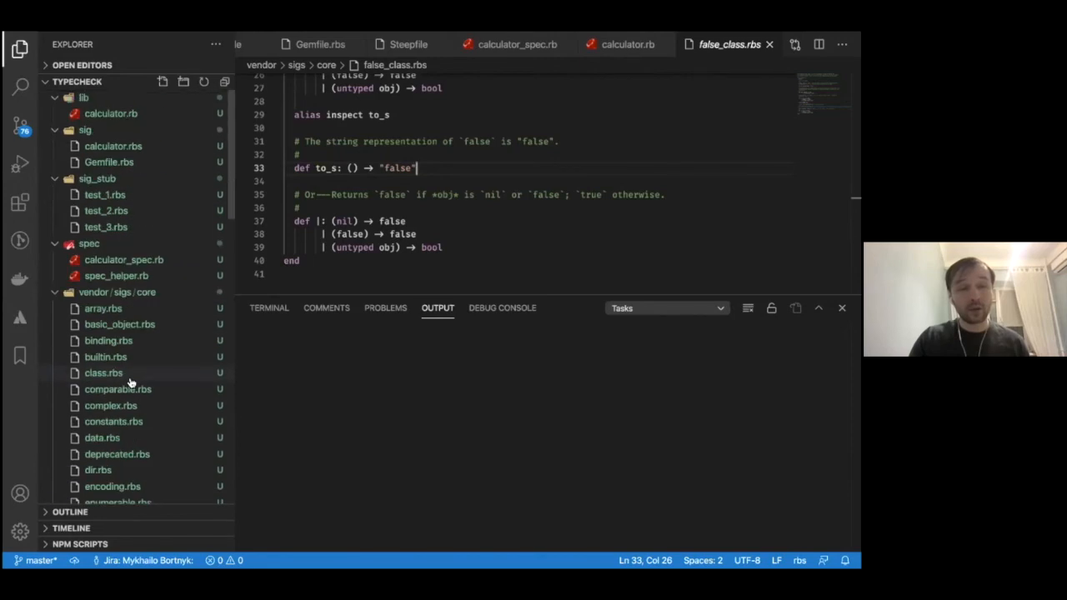
pyautogui.click(113, 147)
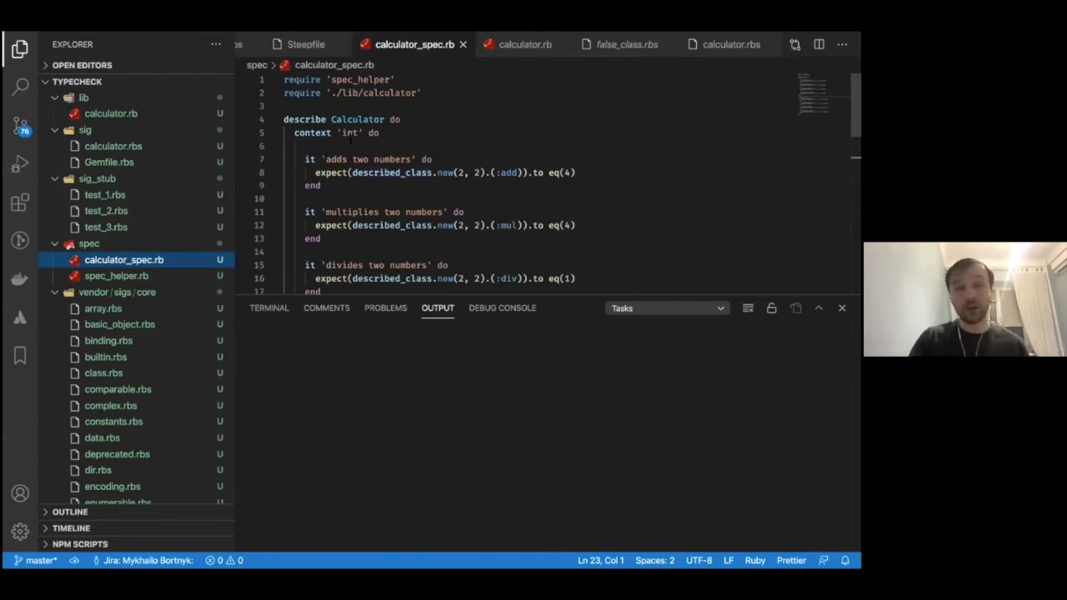
pyautogui.scroll(-3)
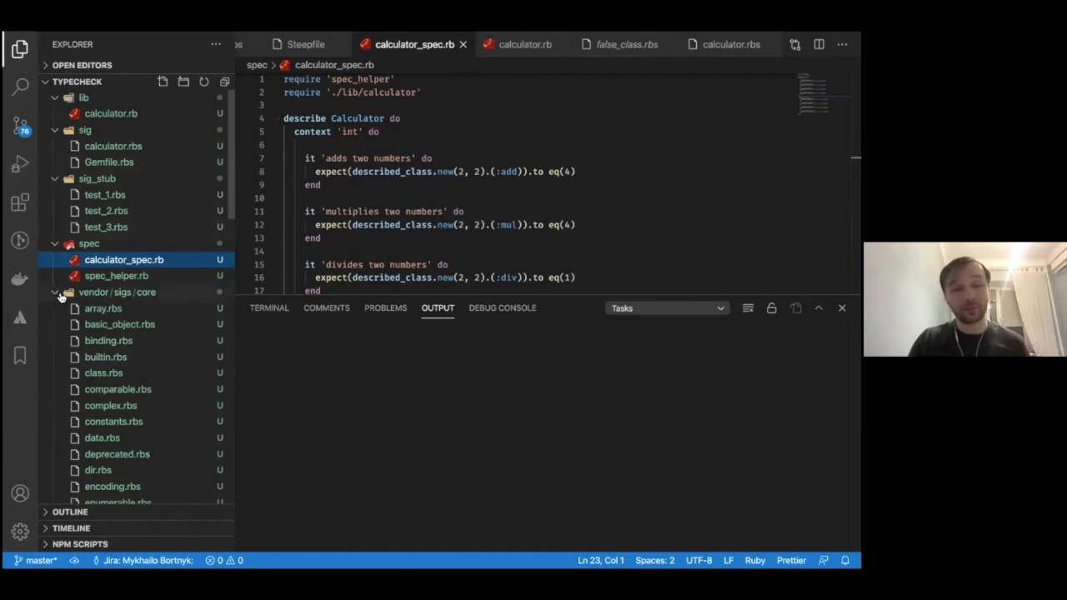
# Step: Collapse vendor/sigs/core and select the word Gemfile in the Steepfile check line
pyautogui.click(60, 292)
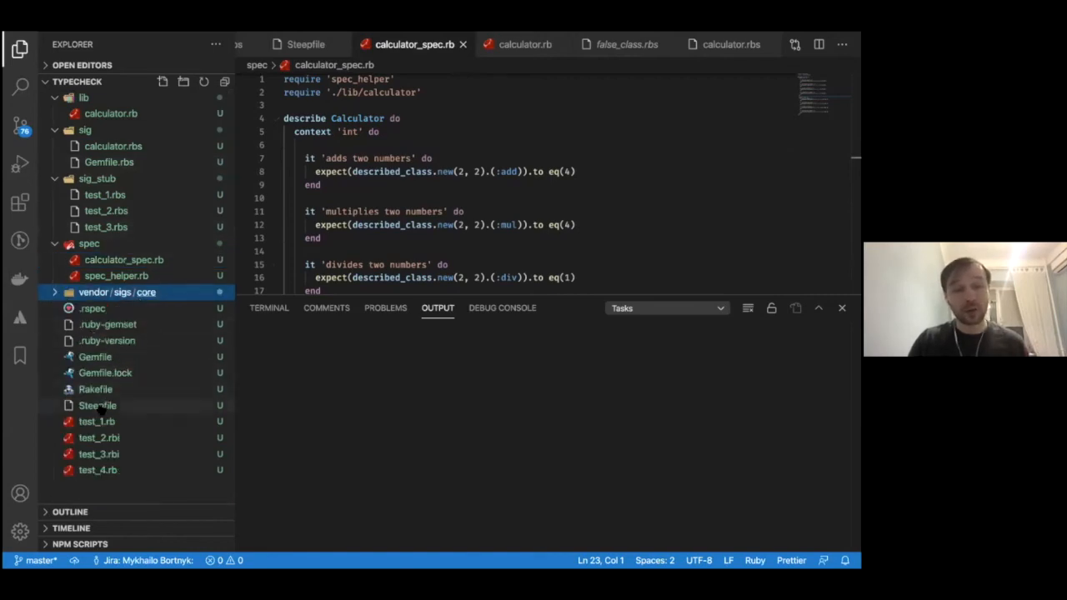
pyautogui.click(97, 405)
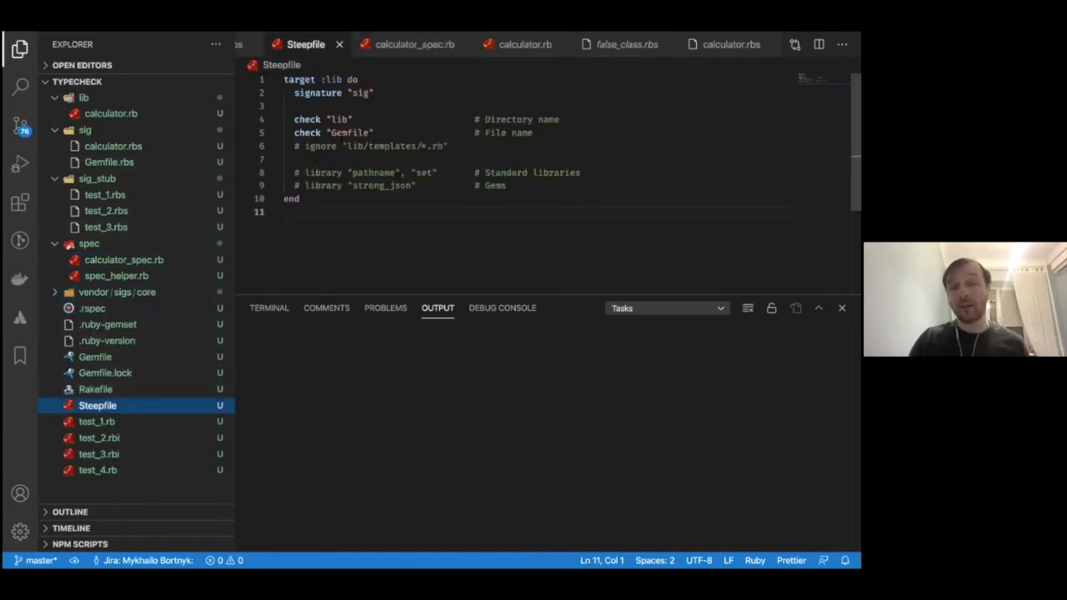
pyautogui.click(348, 133)
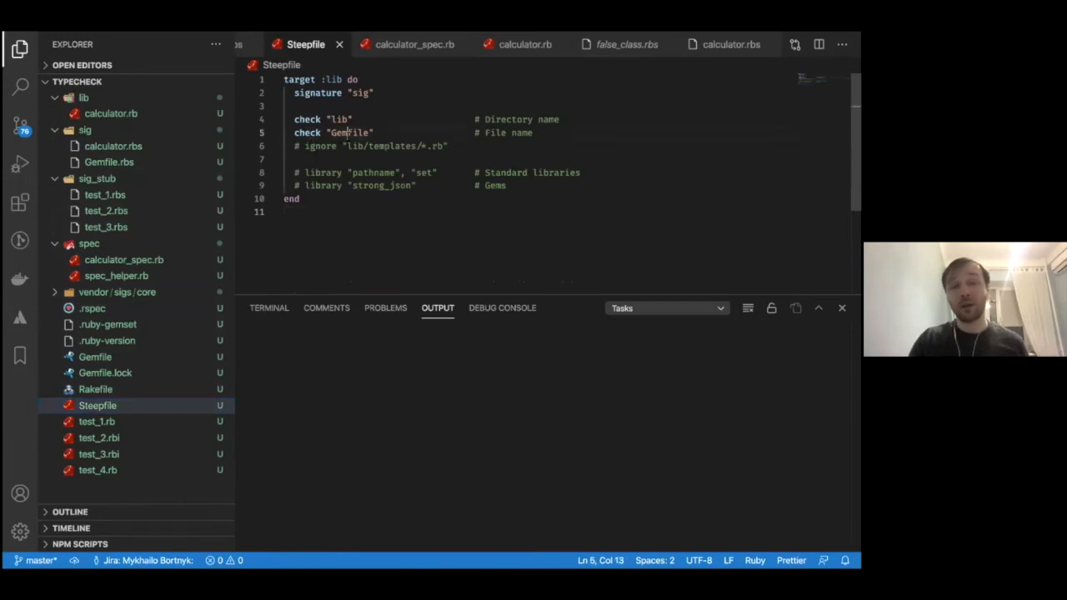
pyautogui.doubleClick(350, 134)
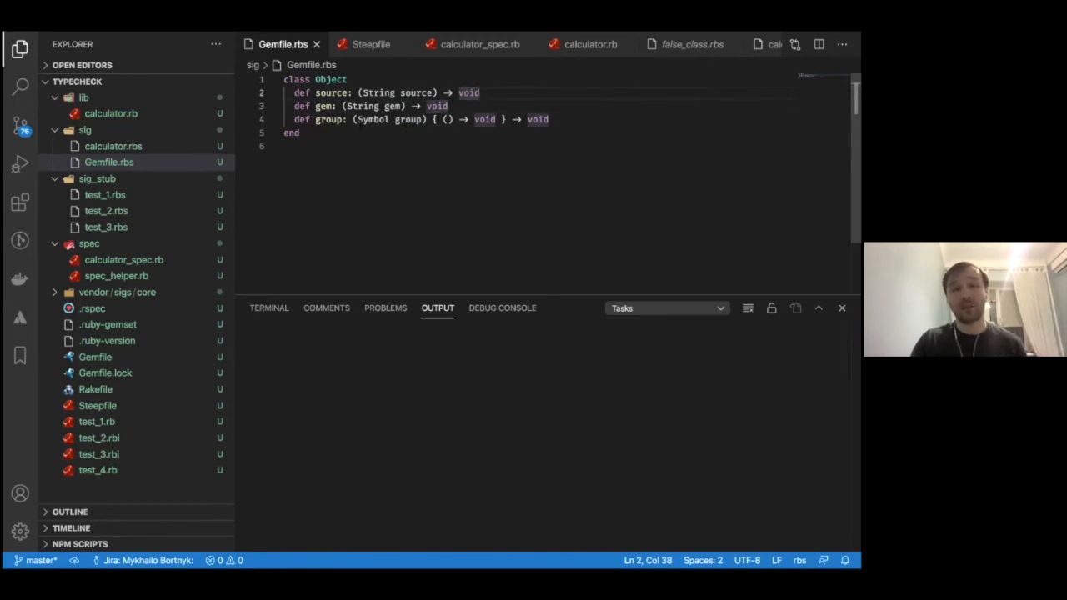
# Step: Inspect the group block type in Gemfile.rbs and bring up the terminal shell
pyautogui.click(330, 120)
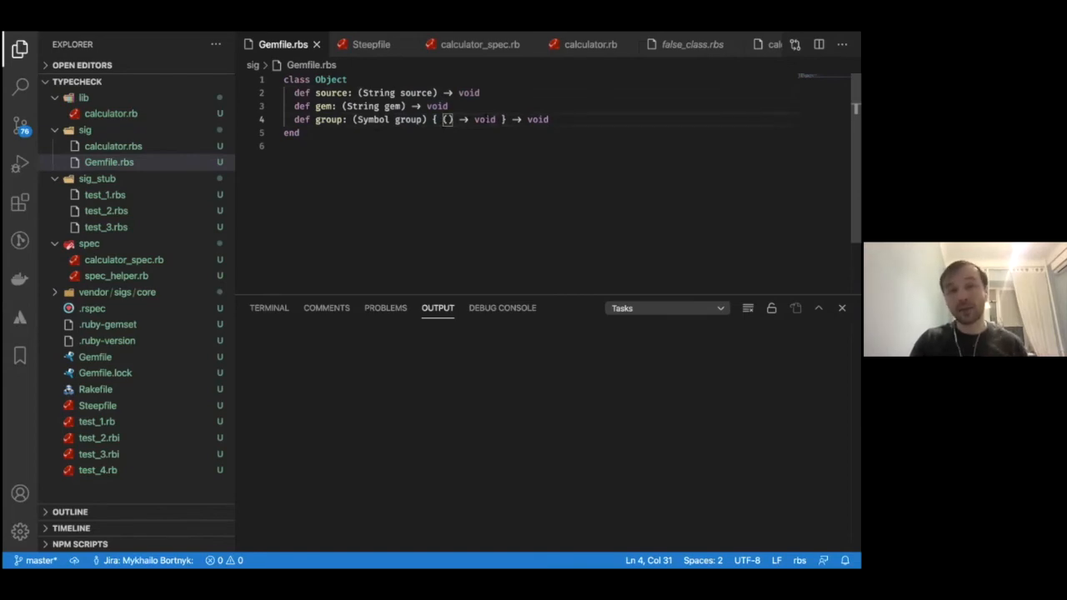
pyautogui.doubleClick(484, 120)
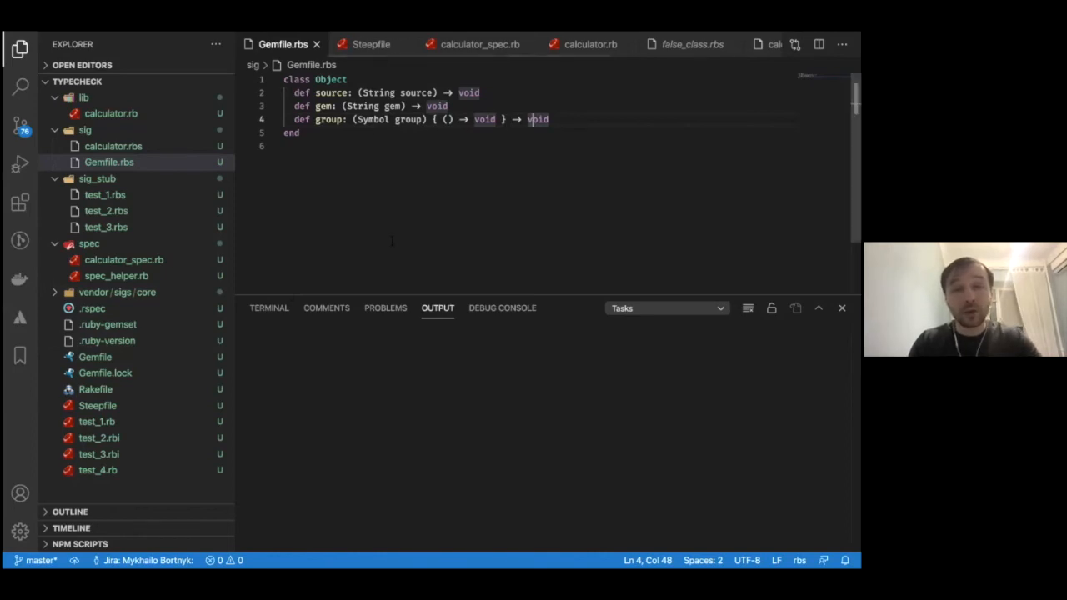
pyautogui.click(268, 307)
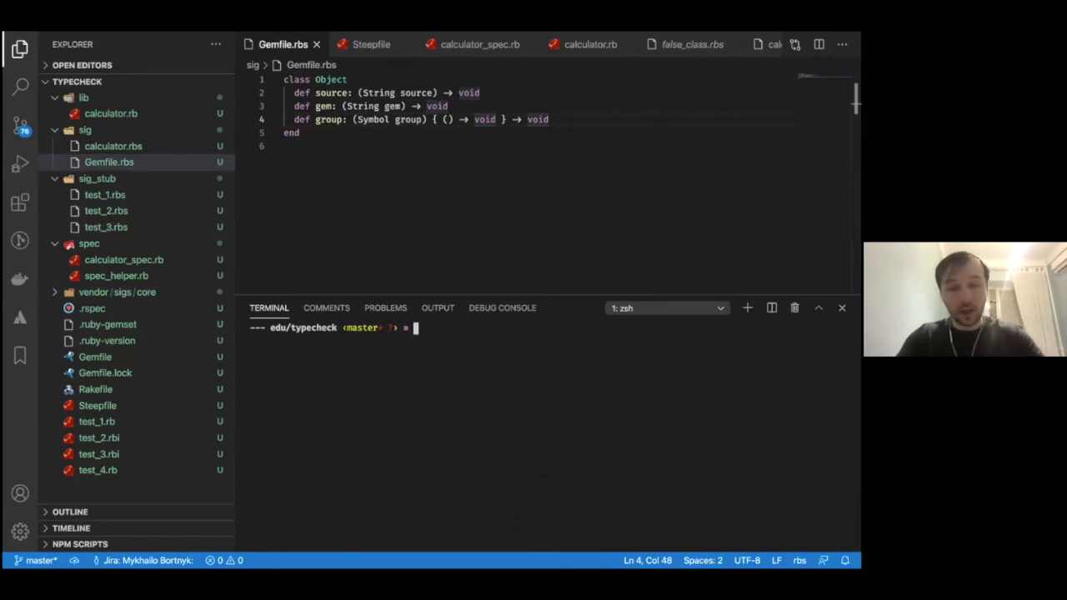
# Step: Run 'bundle exec rbs' and 'bundle exec steep stats' to see calculator.rb and Gemfile typing percentages
pyautogui.write('bundle exec')
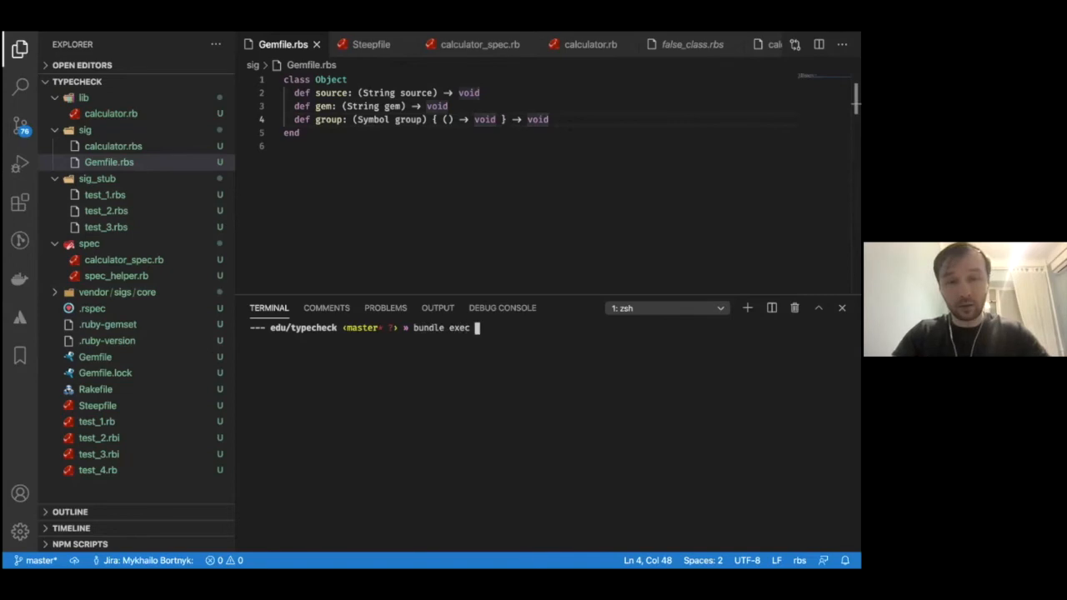
pyautogui.write('rbs')
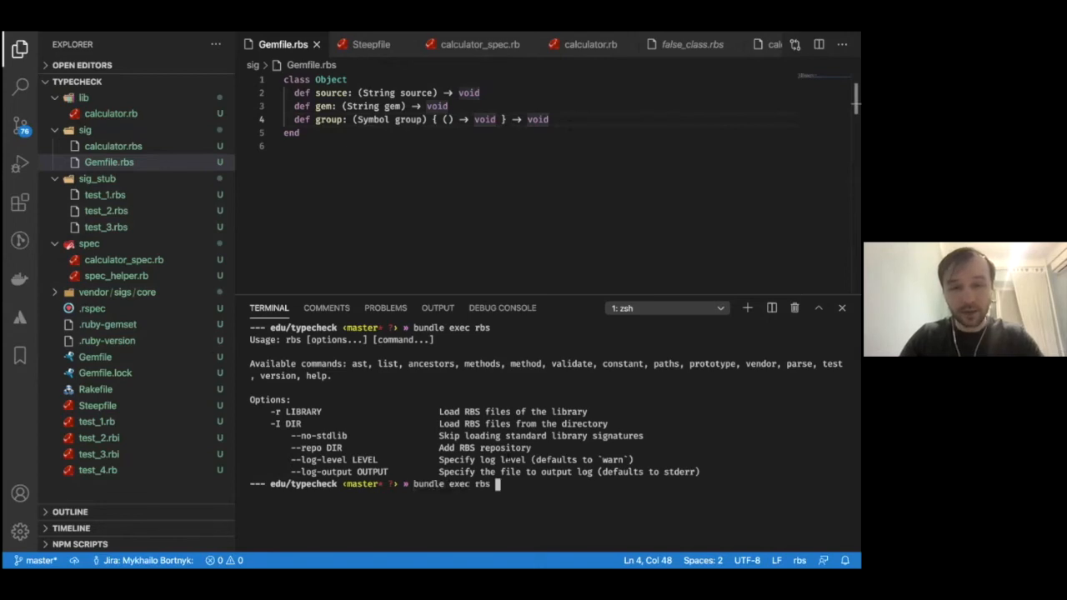
pyautogui.write('staa')
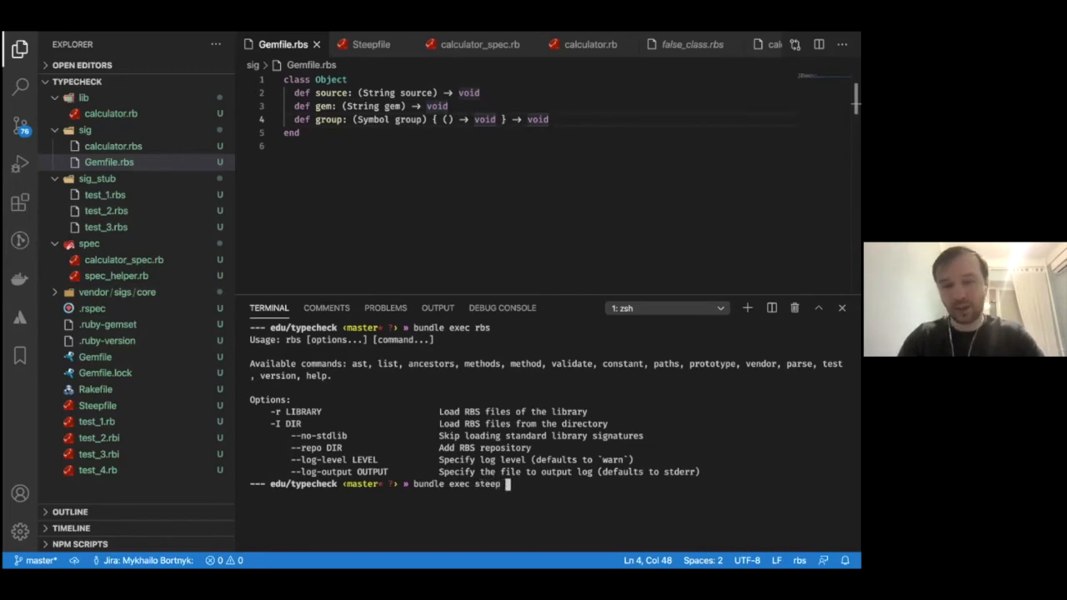
pyautogui.write('stats')
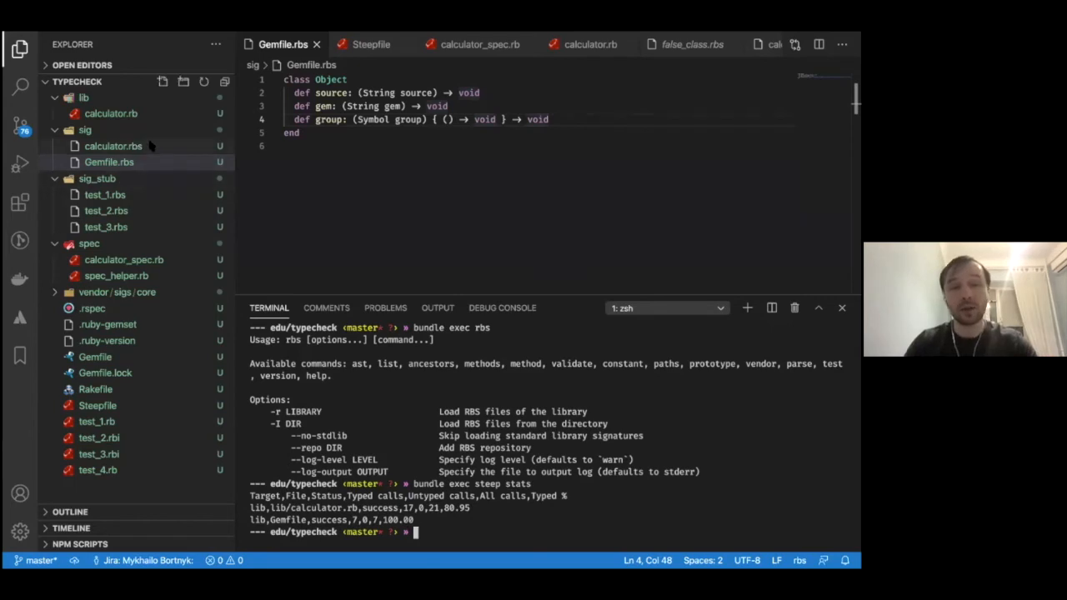
pyautogui.click(108, 162)
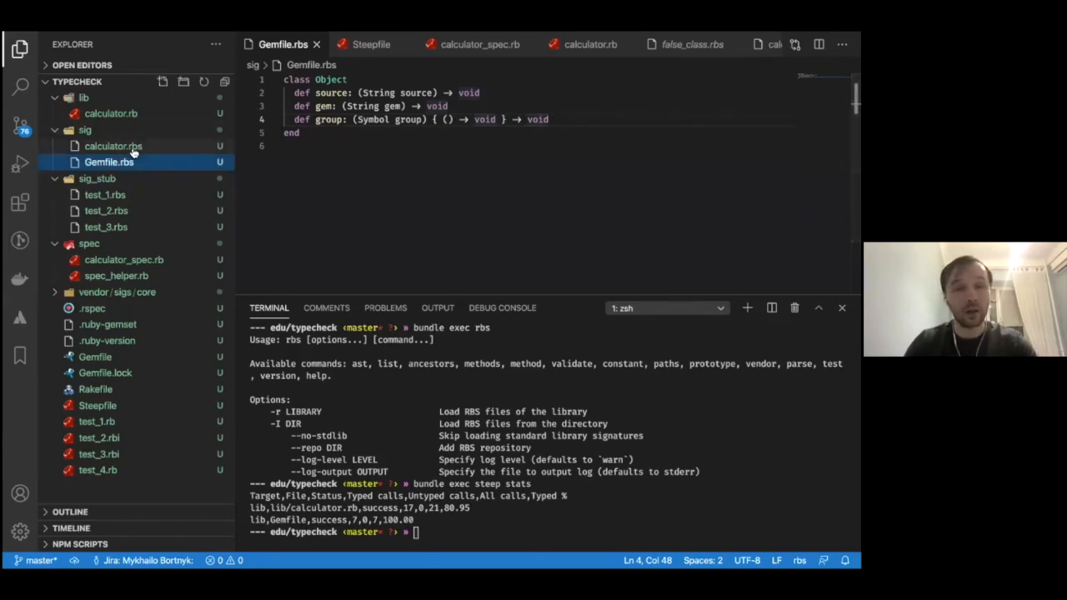
pyautogui.click(114, 147)
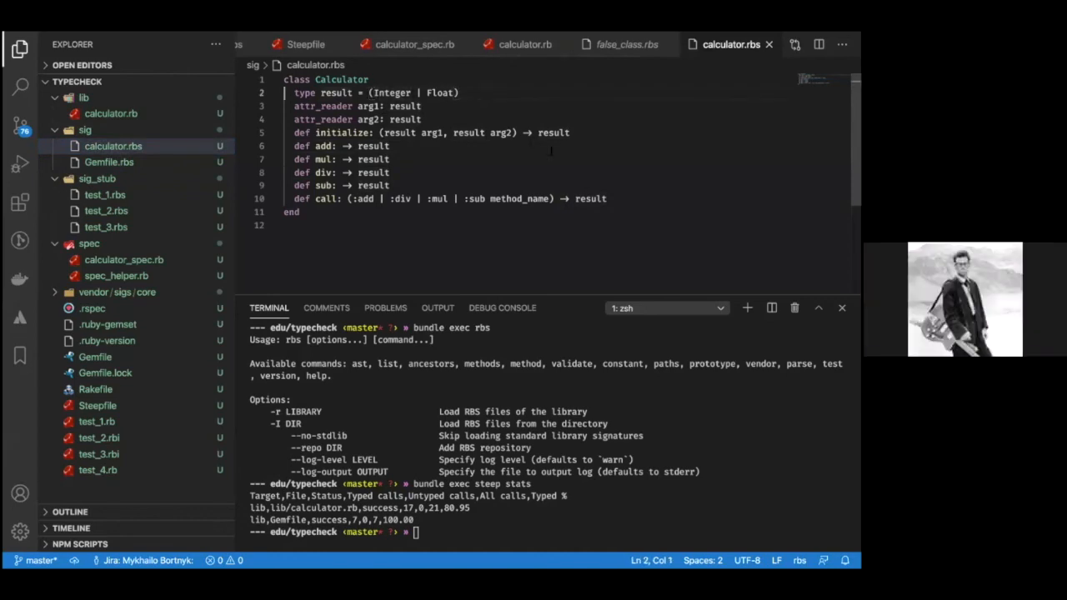
pyautogui.click(608, 198)
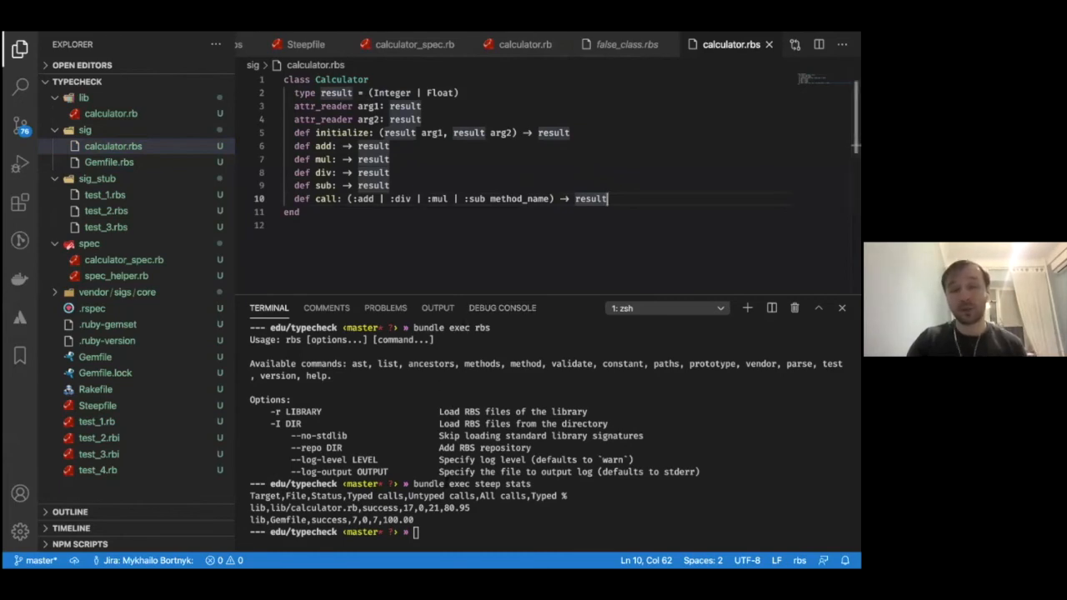
# Step: Run 'bundle exec steep check', reporting UnresolvedOverloading errors in lib/calculator.rb
pyautogui.write('bundle exec')
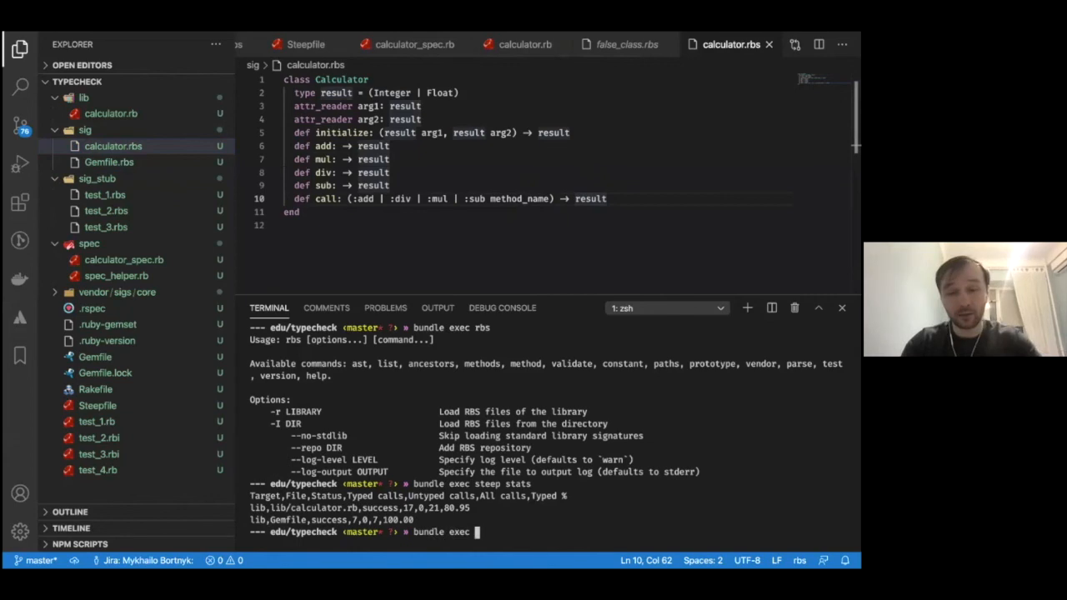
pyautogui.write('steep')
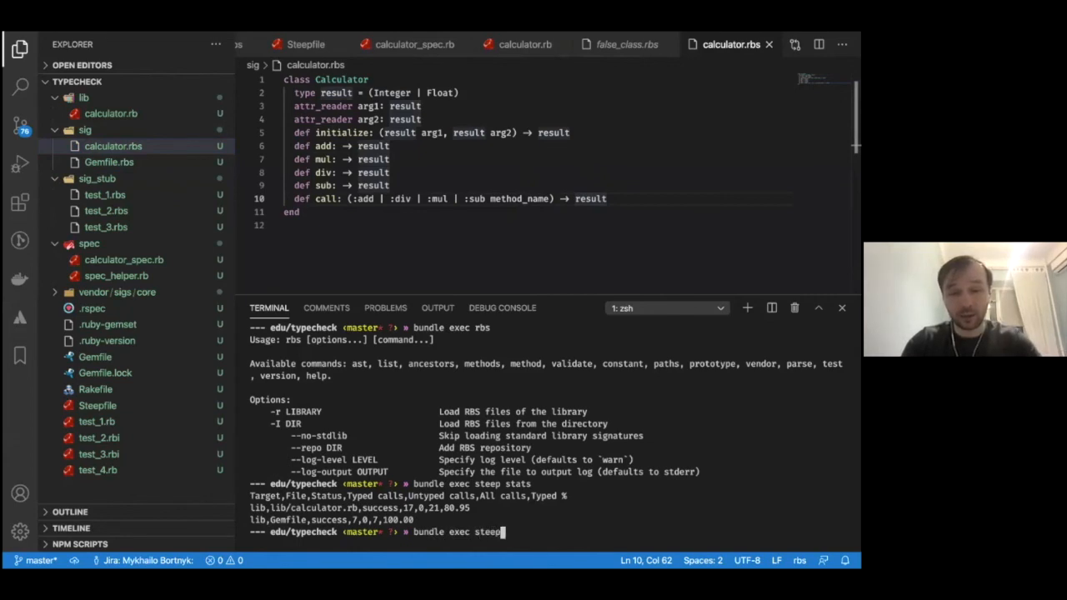
pyautogui.write('check')
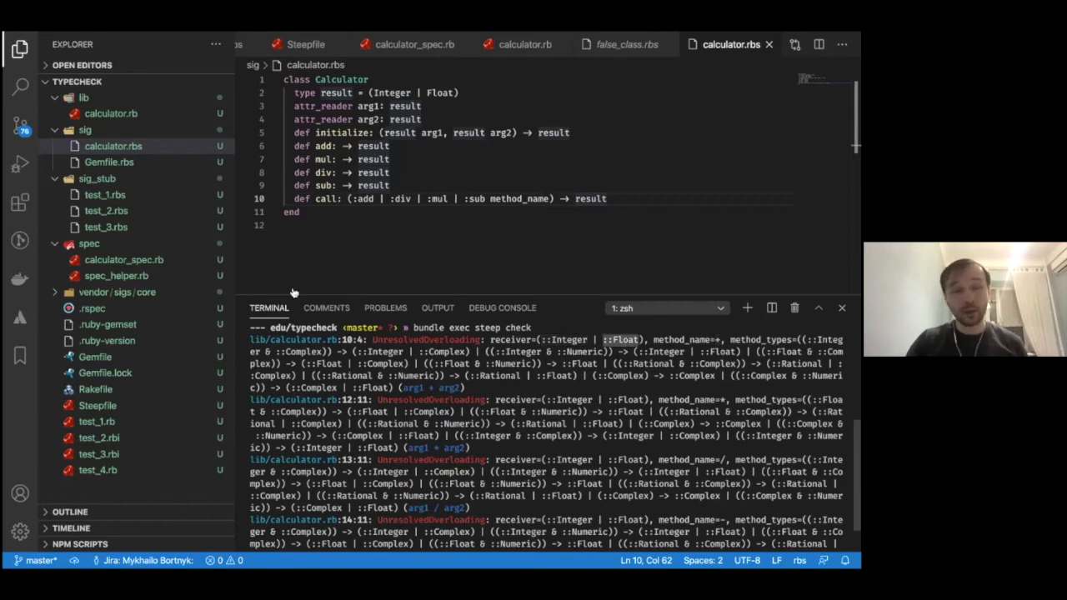
# Step: Expand vendor/sigs/core and browse integer.rbs and float.rbs arithmetic method signatures
pyautogui.click(117, 292)
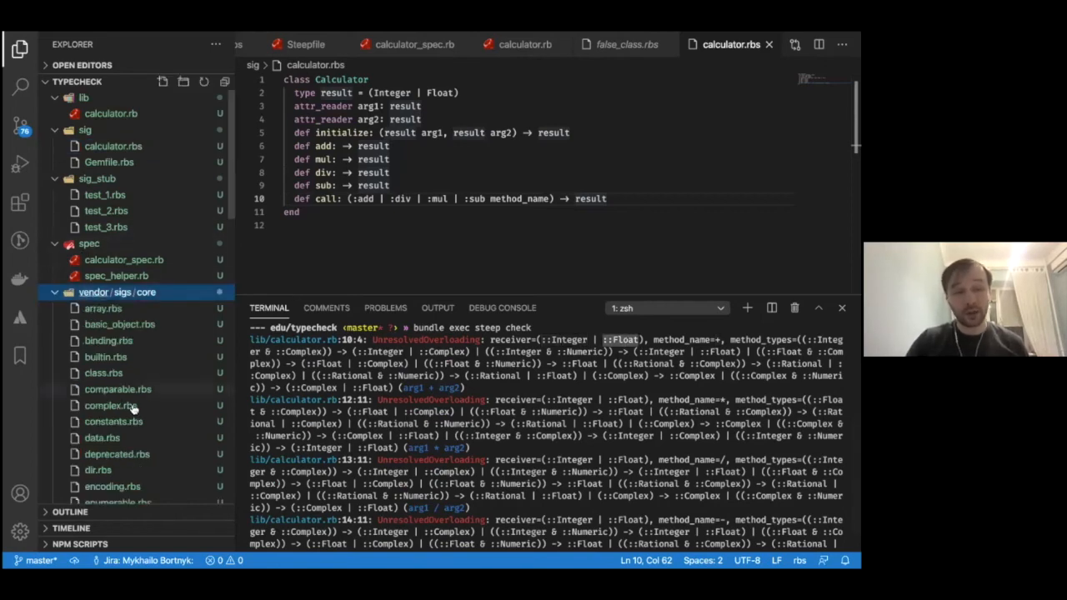
pyautogui.scroll(-3)
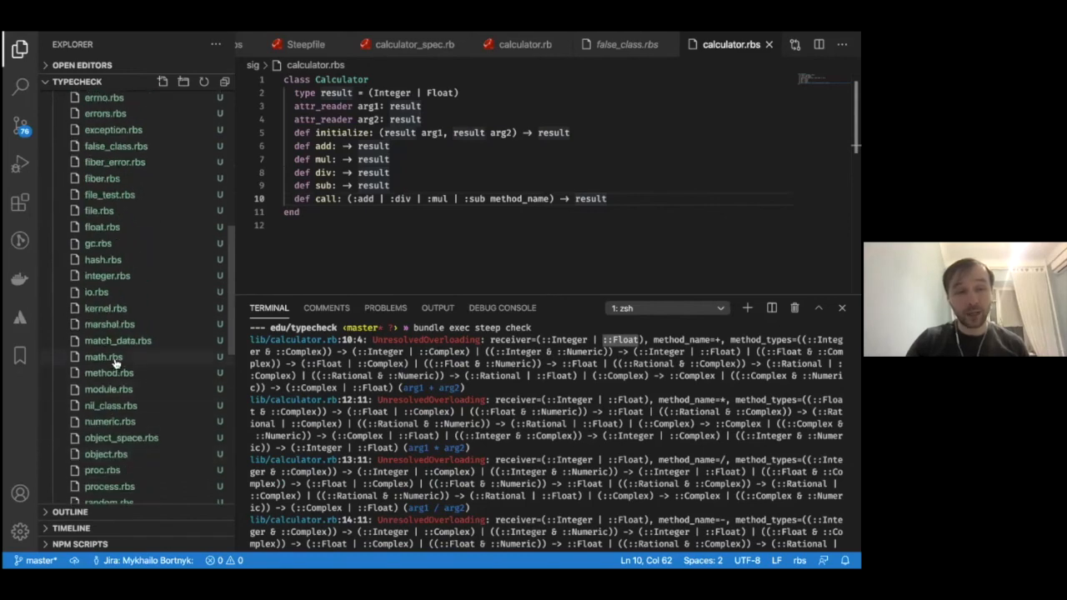
pyautogui.click(107, 275)
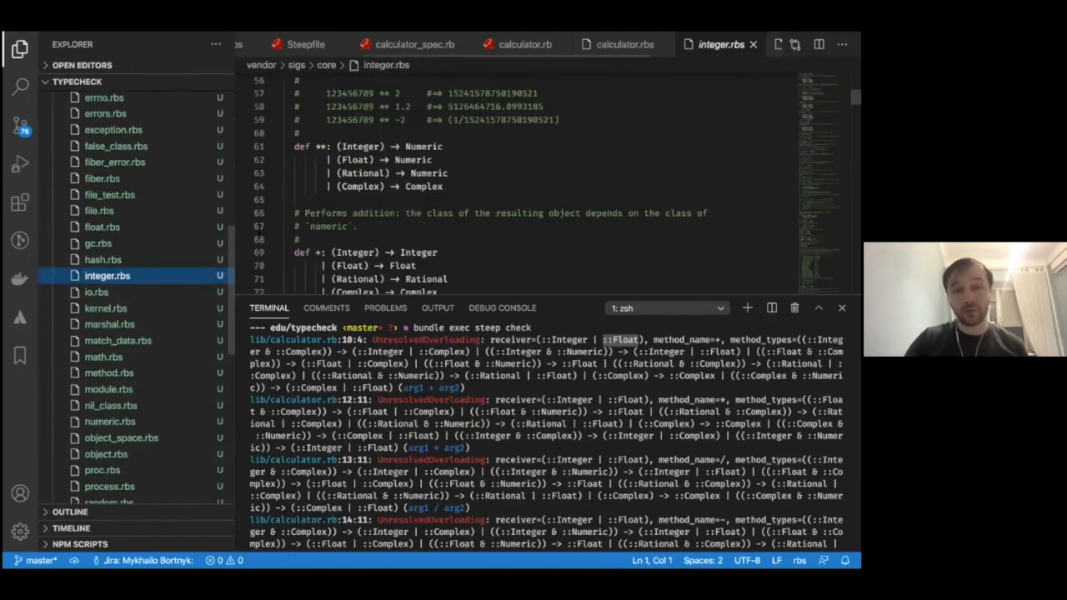
pyautogui.scroll(-3)
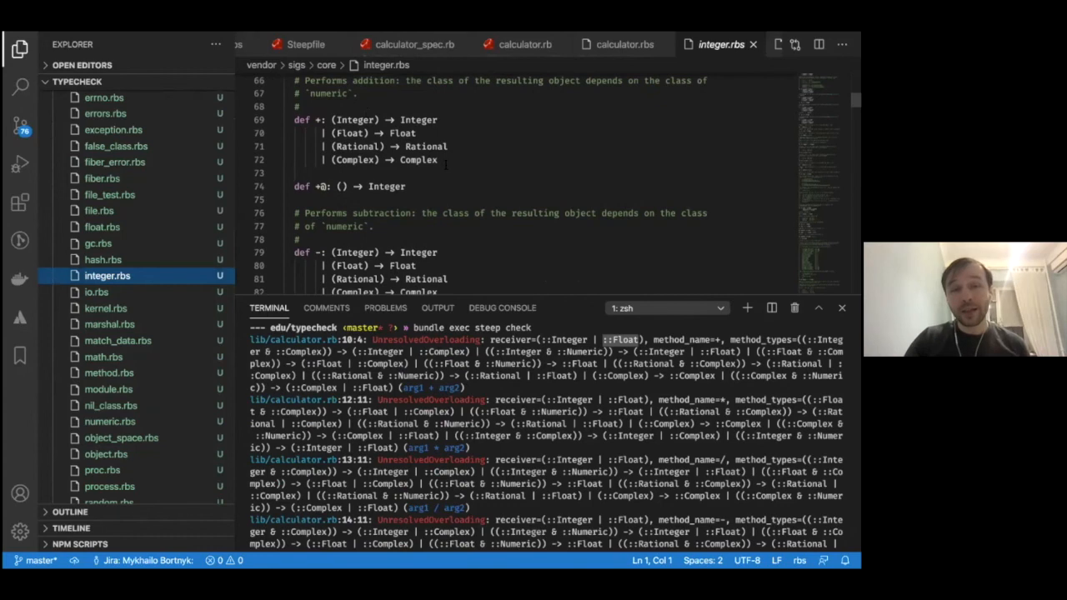
pyautogui.moveTo(330, 120); pyautogui.dragTo(436, 160)
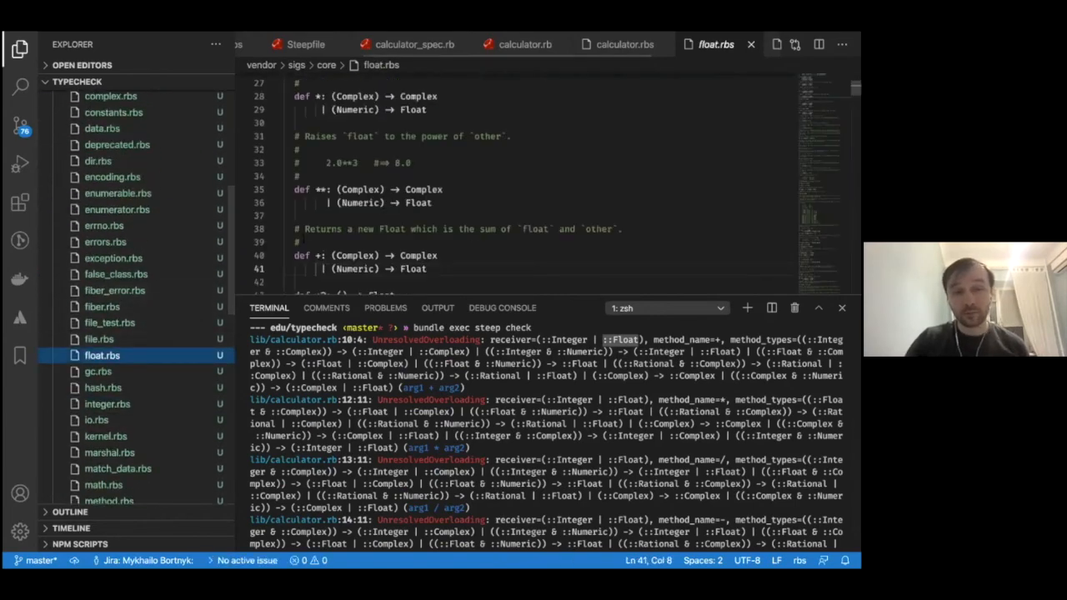
pyautogui.scroll(-3)
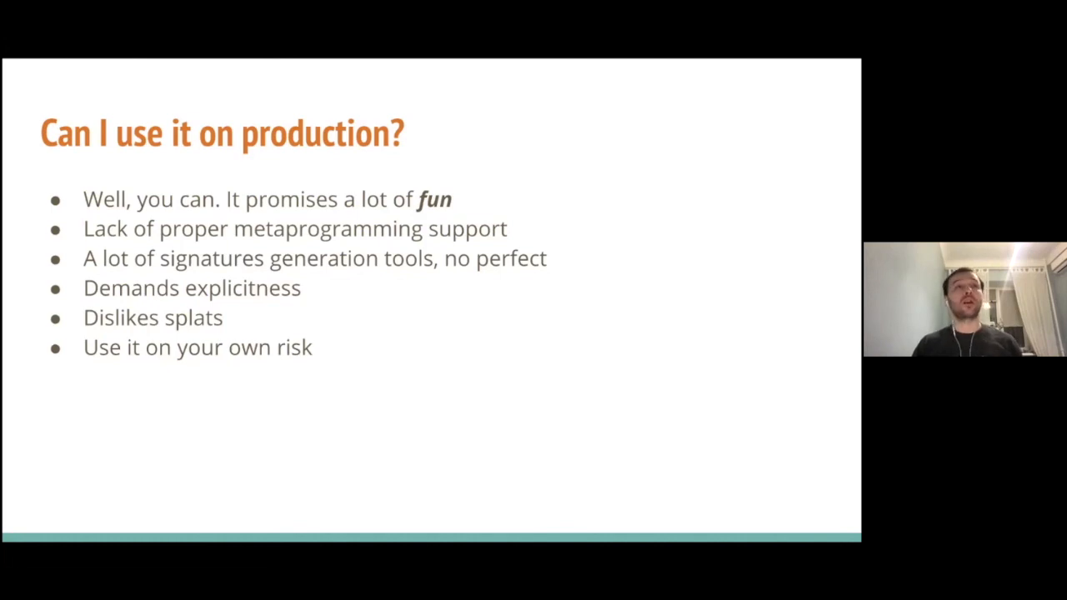
# Step: Advance past 'Can I use it on production?' to the closing 'thanks! Any questions?' slide
pyautogui.press('Right')
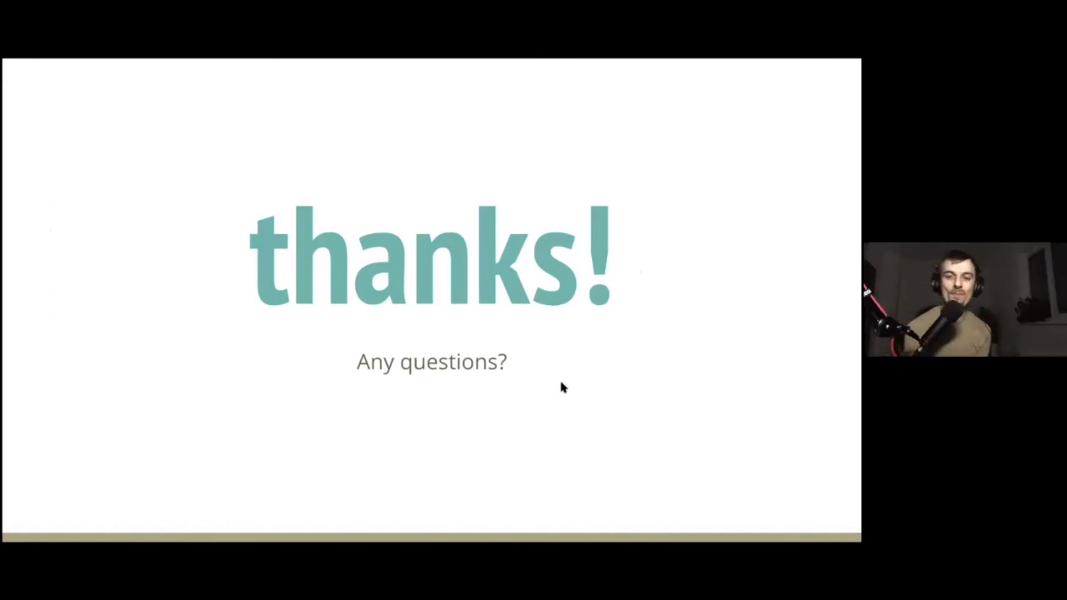
pyautogui.moveTo(630, 209)
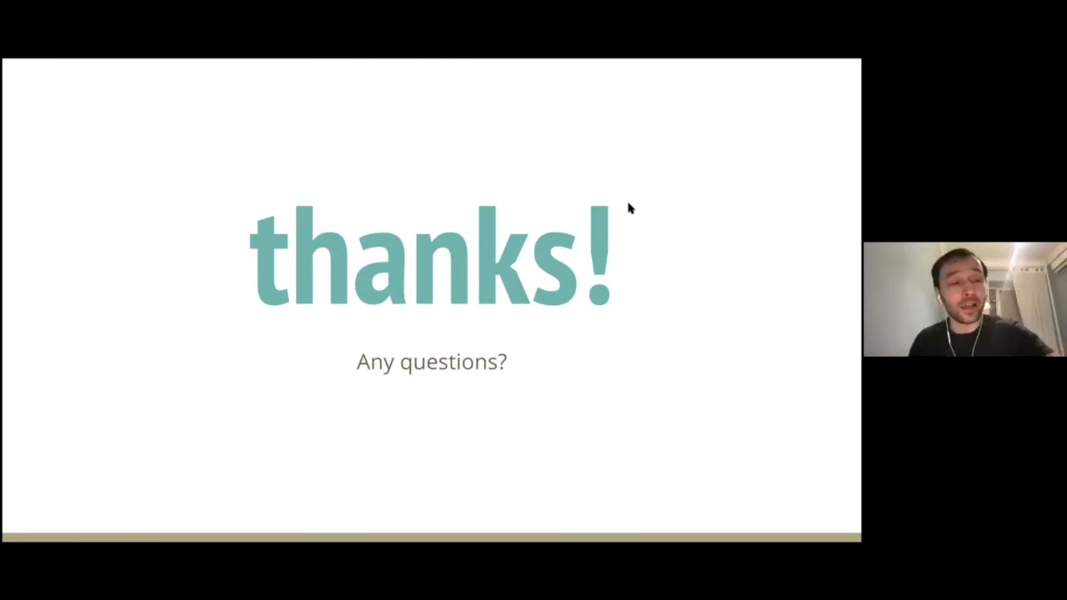